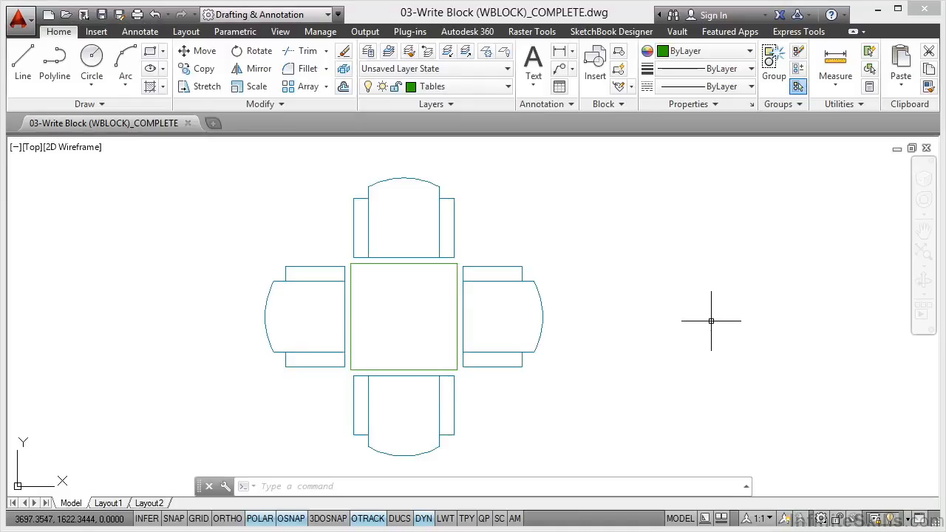
mouse_move(597, 293)
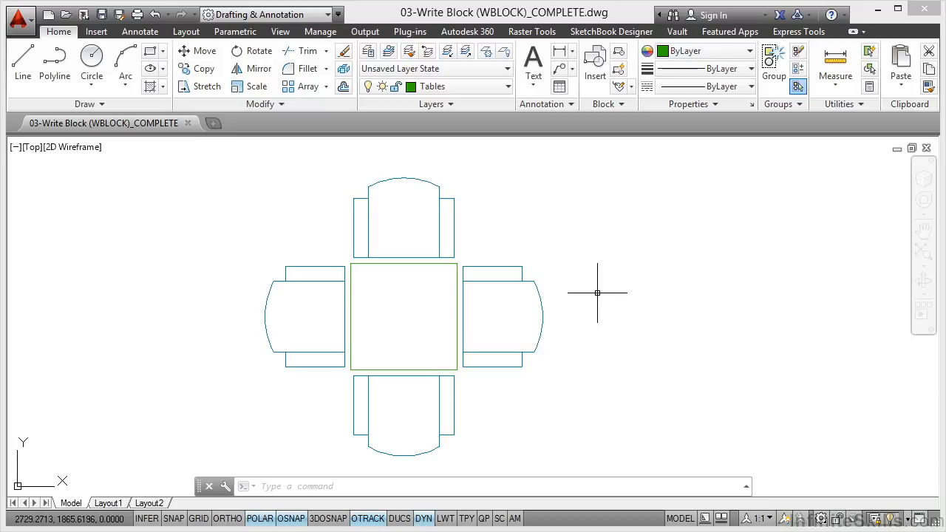
mouse_move(528, 197)
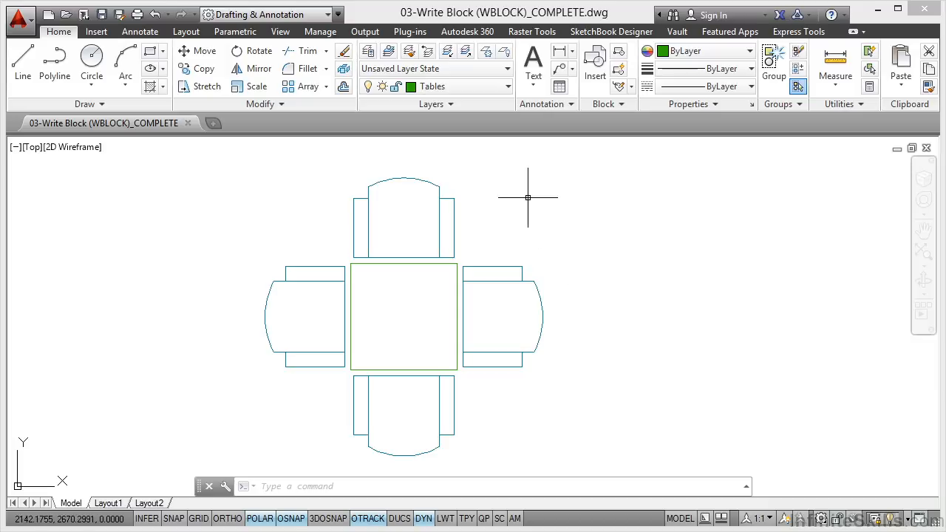
mouse_move(499, 141)
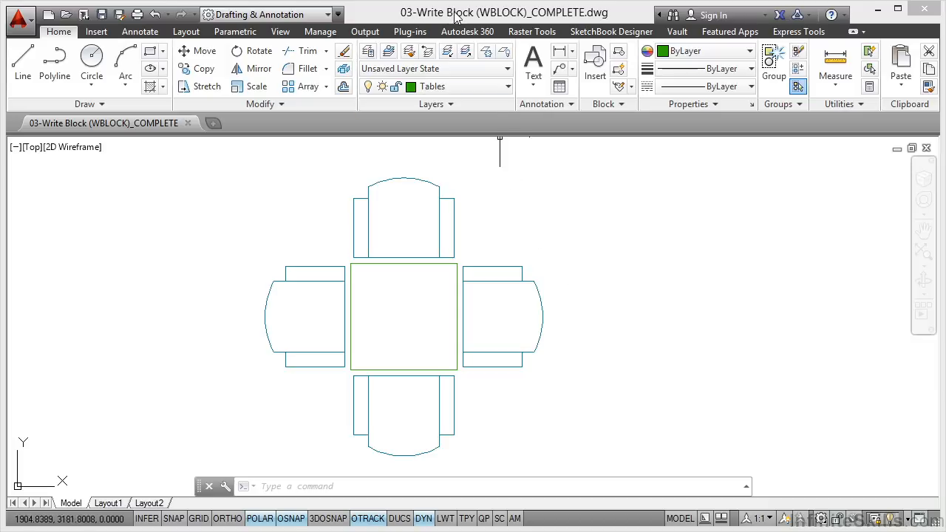
mouse_move(545, 22)
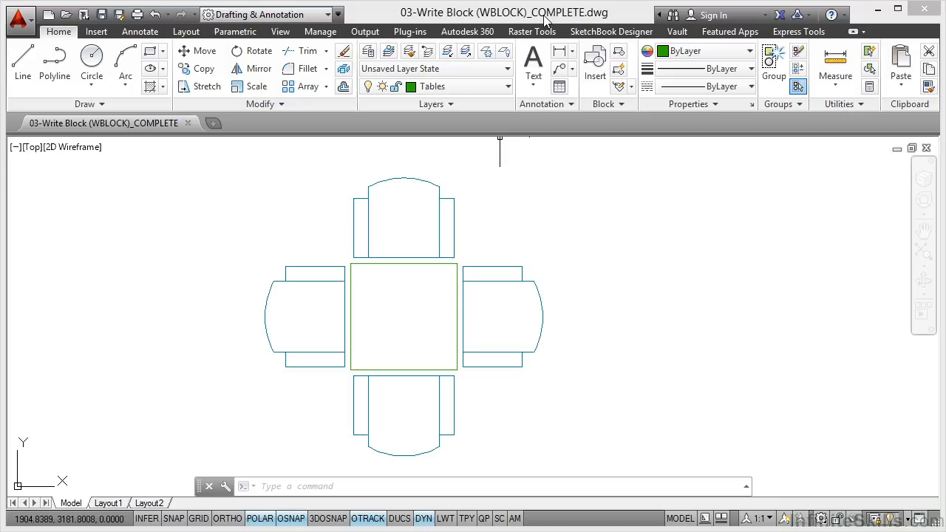
mouse_move(551, 242)
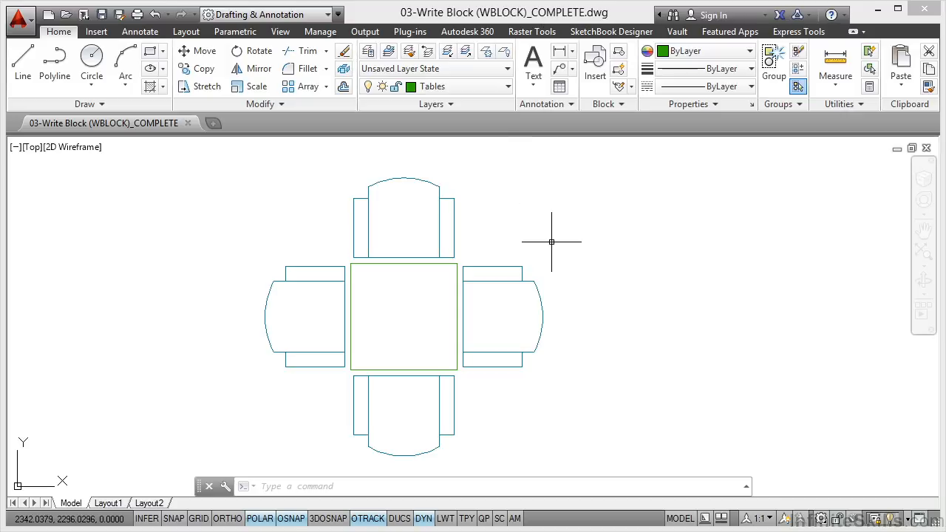
mouse_move(457, 218)
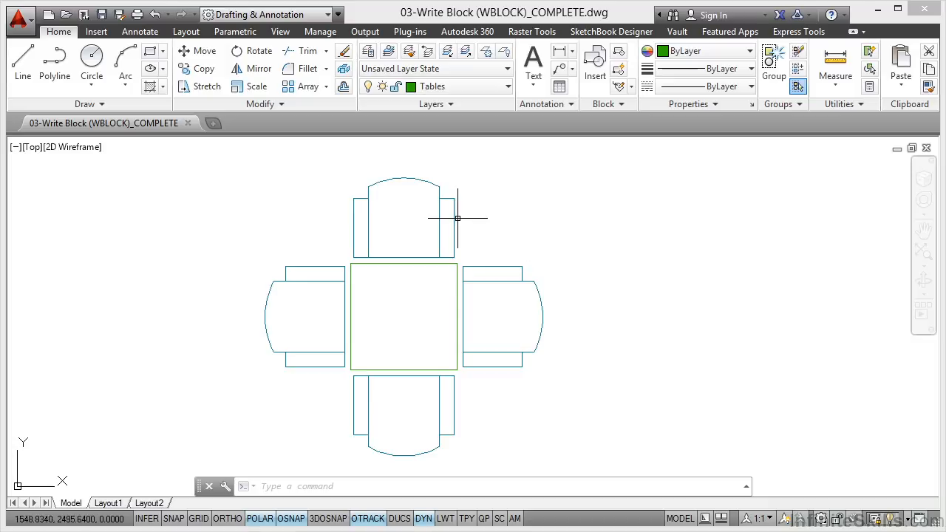
mouse_move(587, 250)
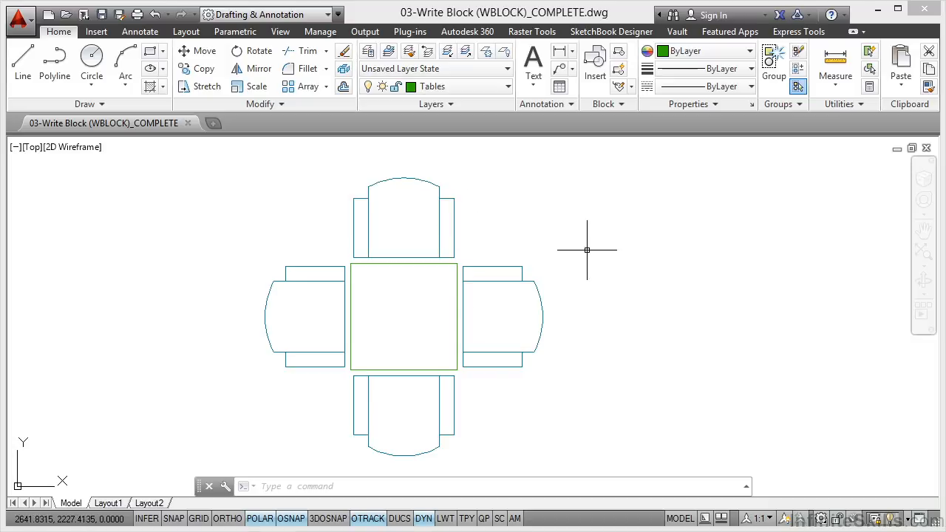
mouse_move(553, 249)
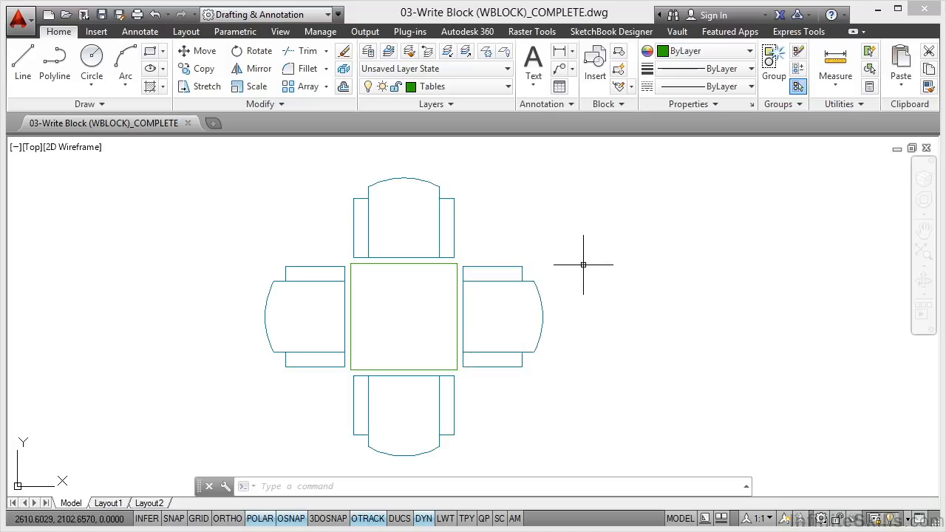
mouse_move(617, 253)
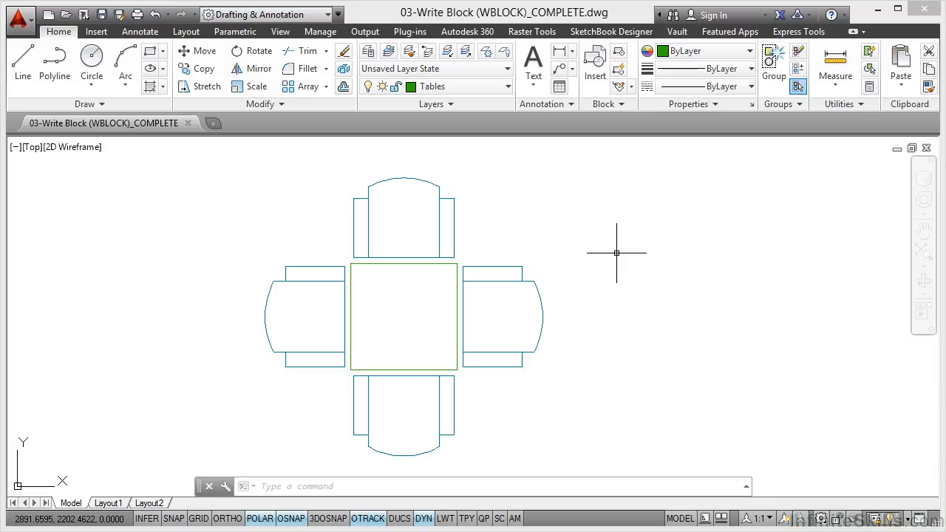
mouse_move(488, 224)
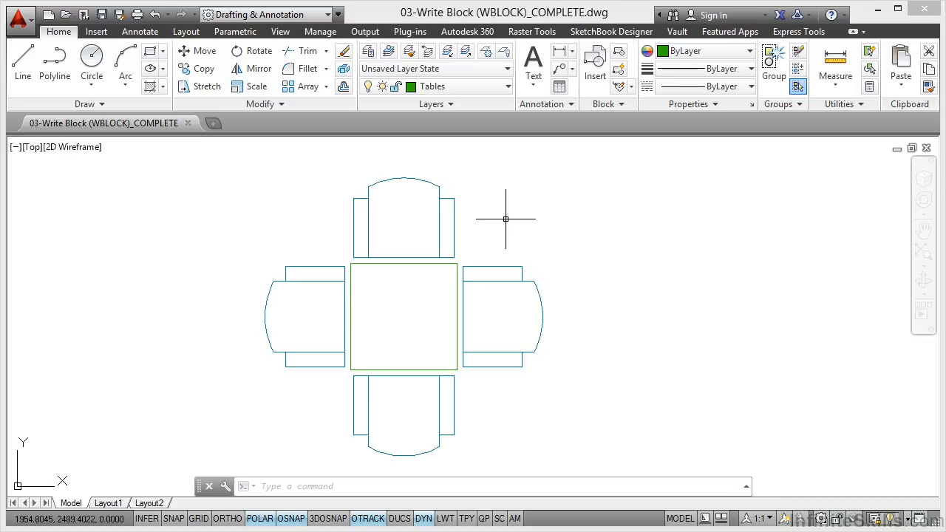
mouse_move(525, 208)
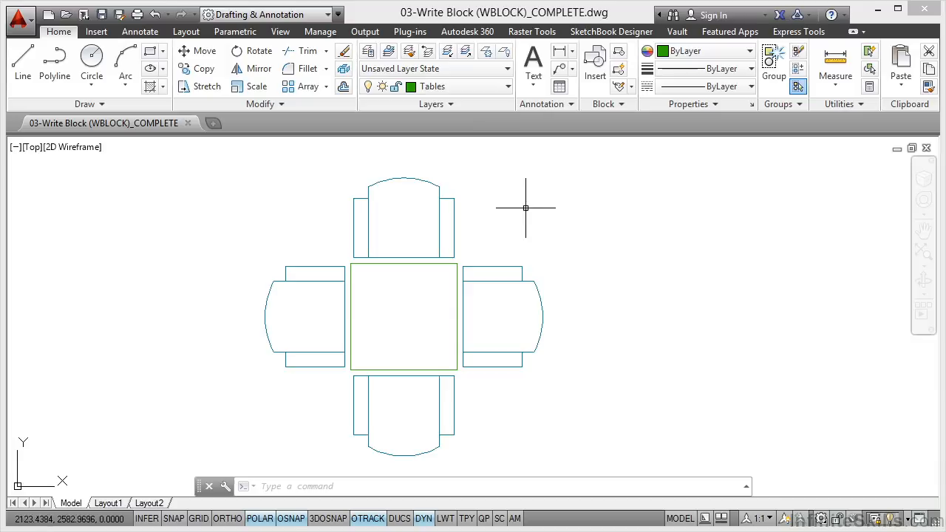
mouse_move(547, 211)
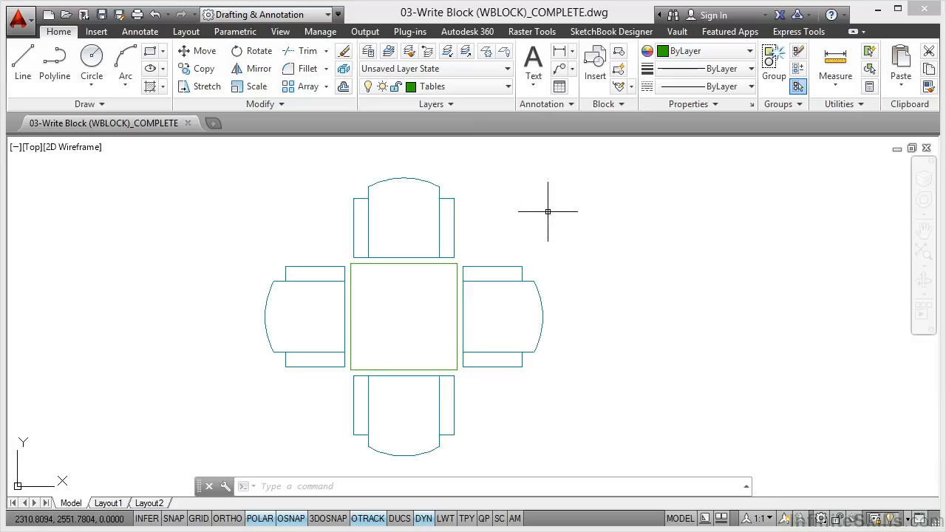
Start WBLOCK and select the existing Chair block as the export source
type("wblock")
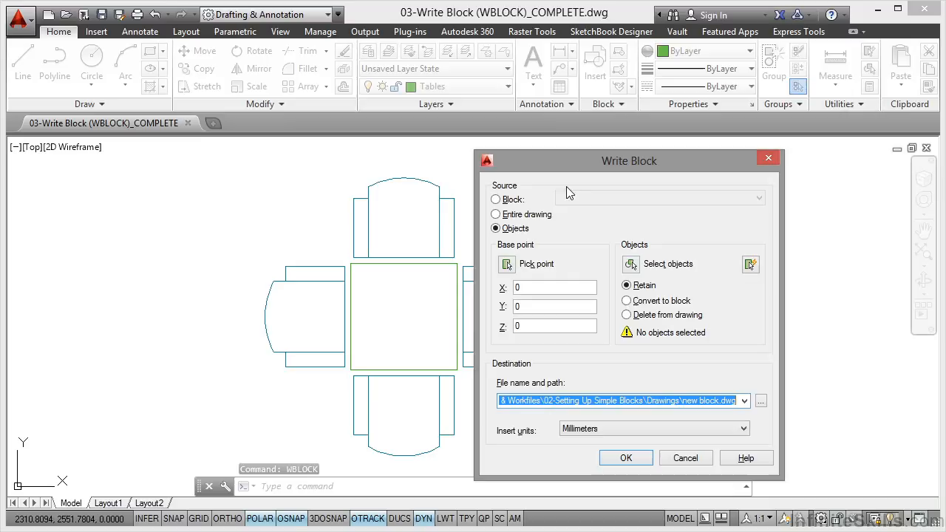
left_click(495, 199)
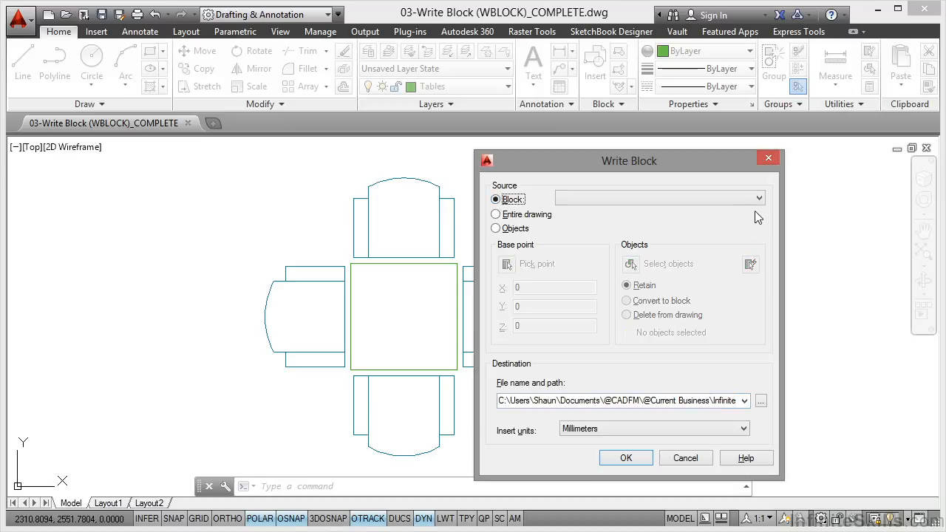
left_click(658, 198)
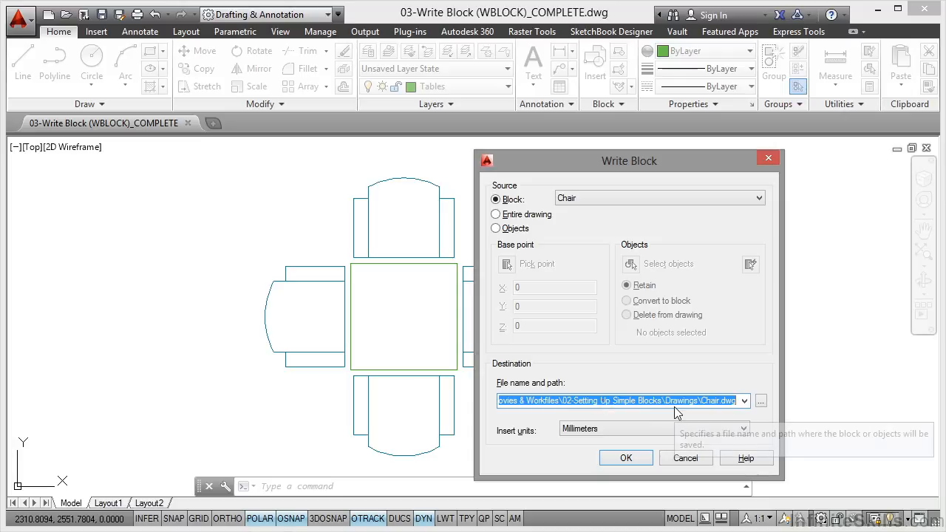
mouse_move(673, 380)
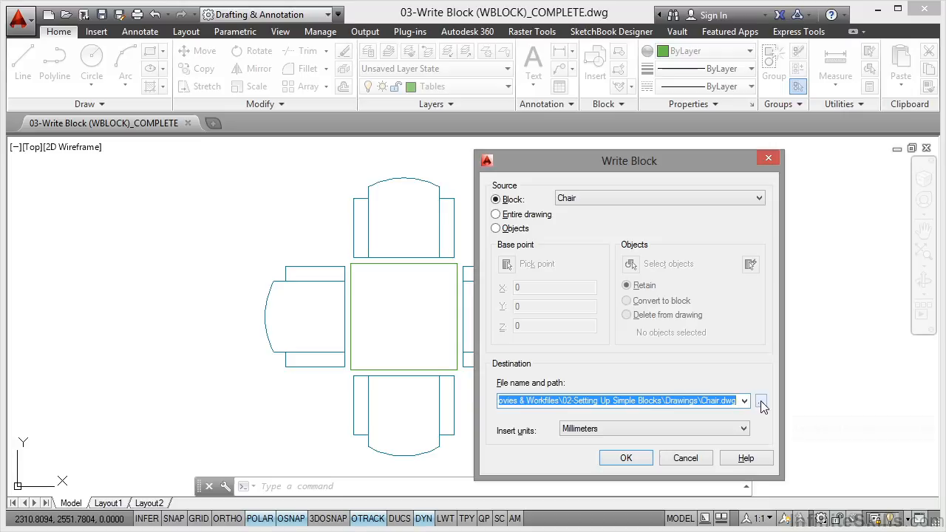
Set the Chair.dwg destination to Movies & Workfiles > 03-Content Re-use > Drawings
left_click(762, 400)
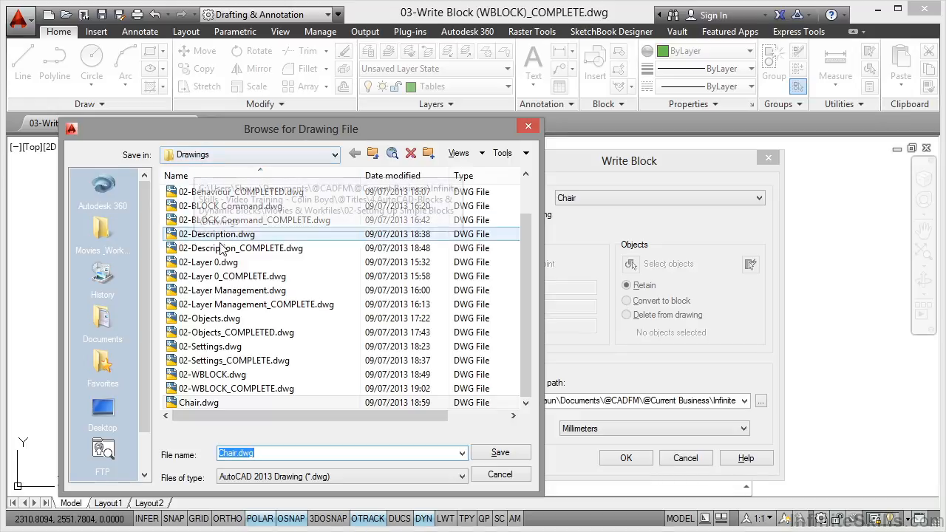
left_click(102, 222)
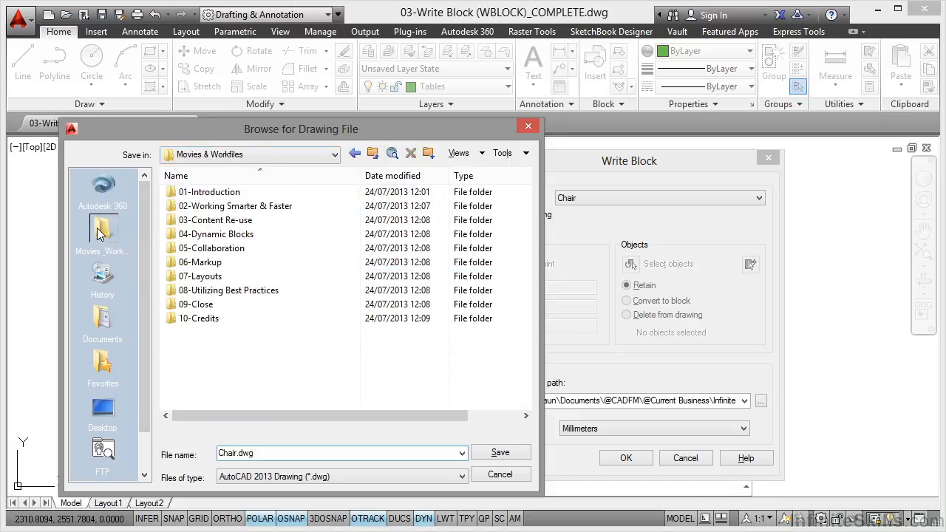
double_click(215, 220)
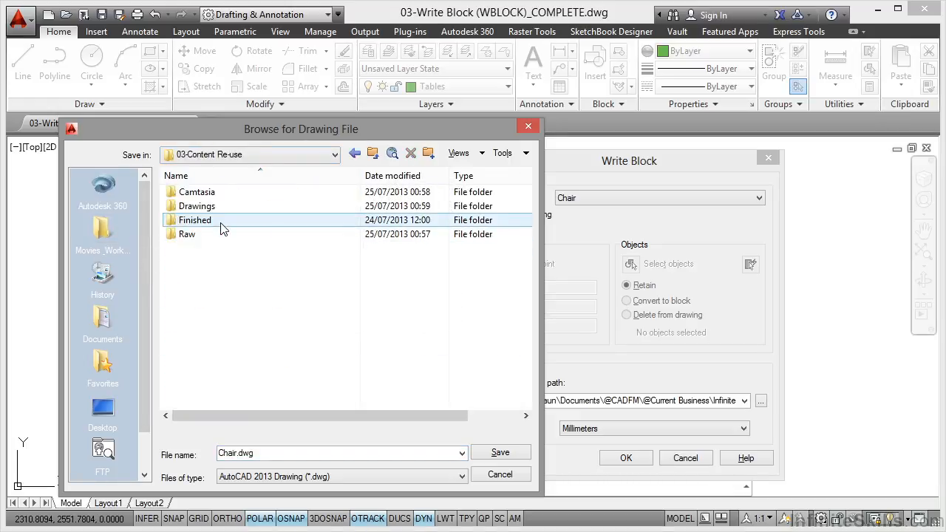
double_click(197, 205)
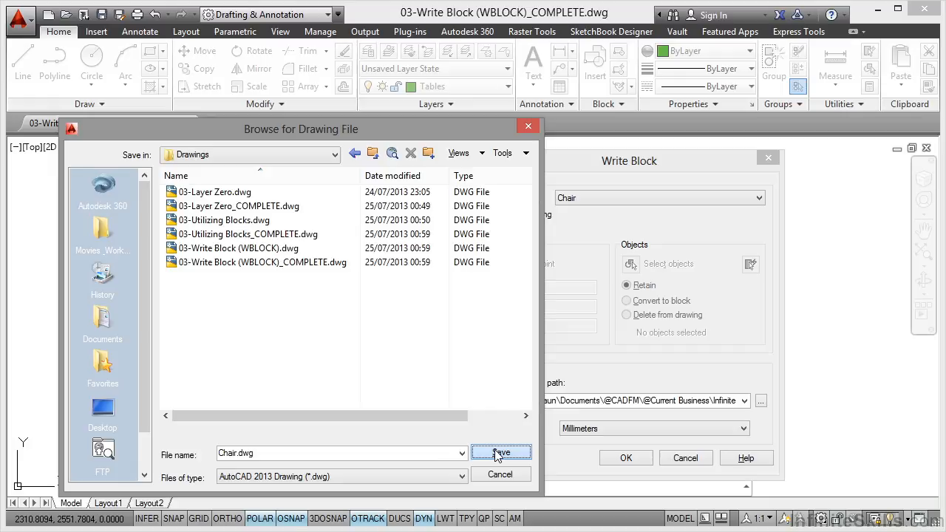
left_click(501, 453)
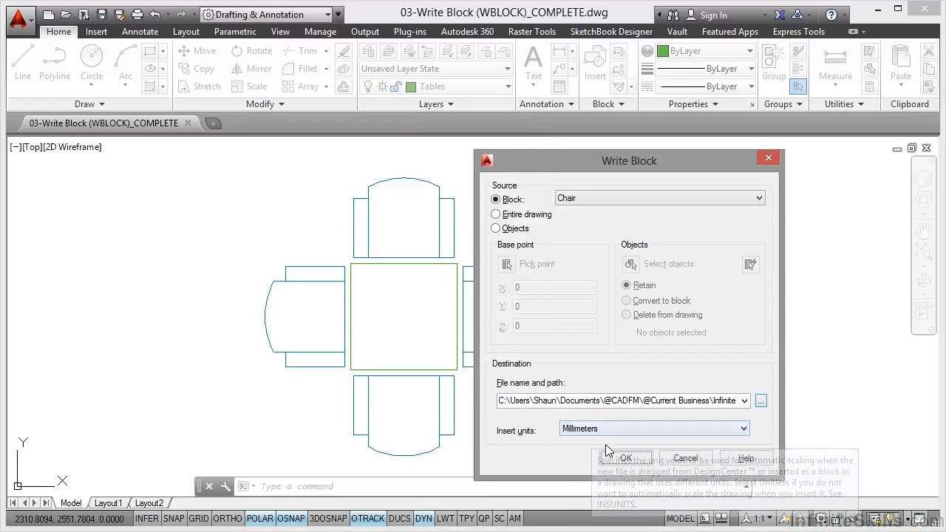
Confirm Write Block to create Chair.dwg from the Chair block
left_click(624, 458)
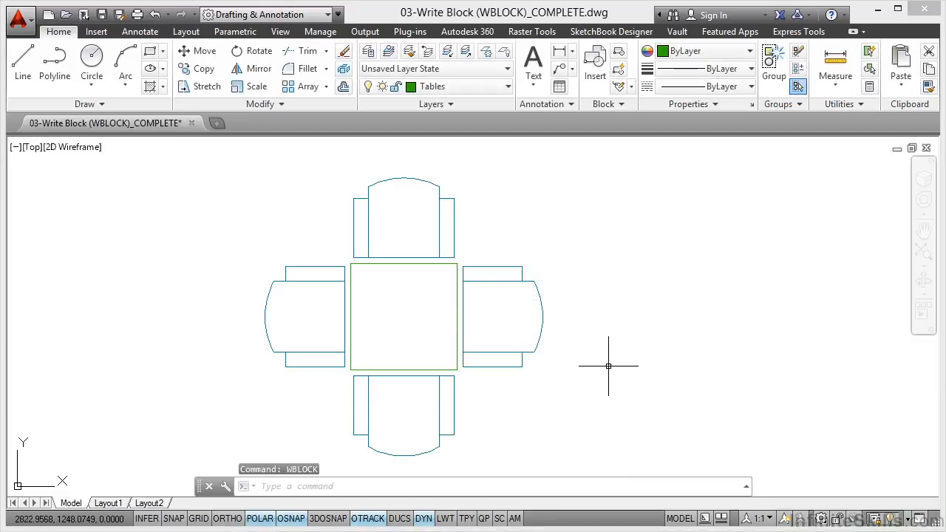
mouse_move(608, 329)
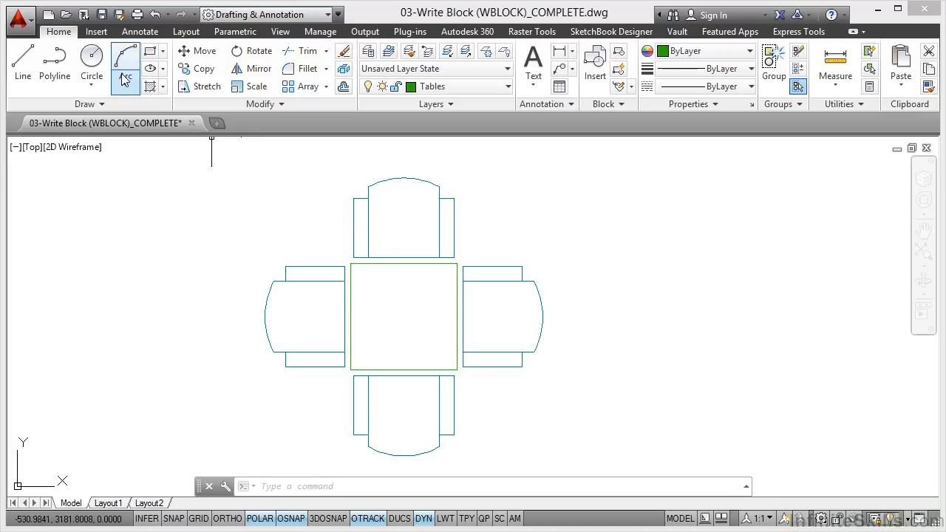
Open Chair.dwg from the Drawings folder
left_click(65, 14)
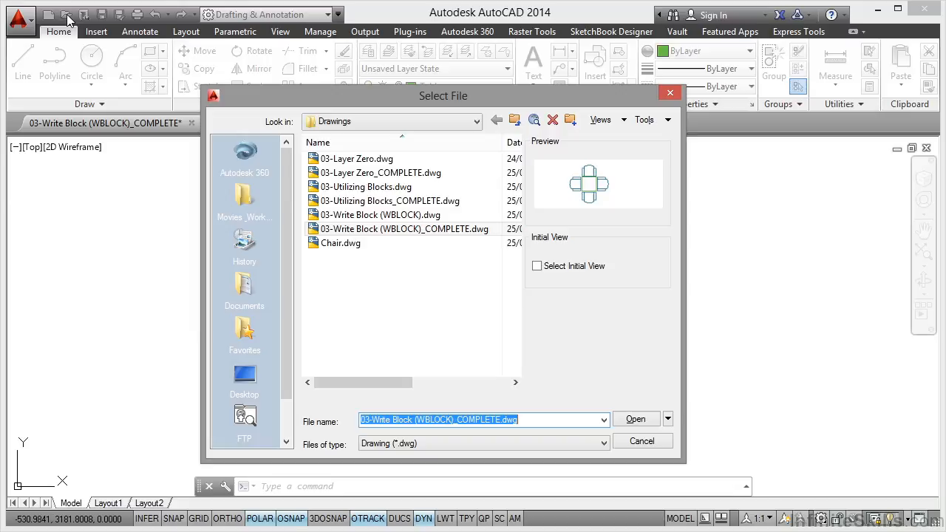
mouse_move(340, 242)
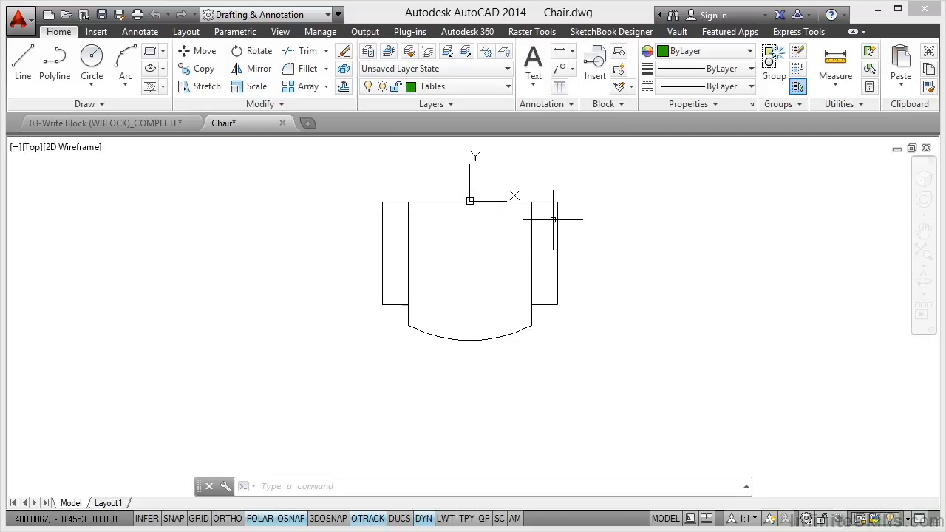
mouse_move(599, 244)
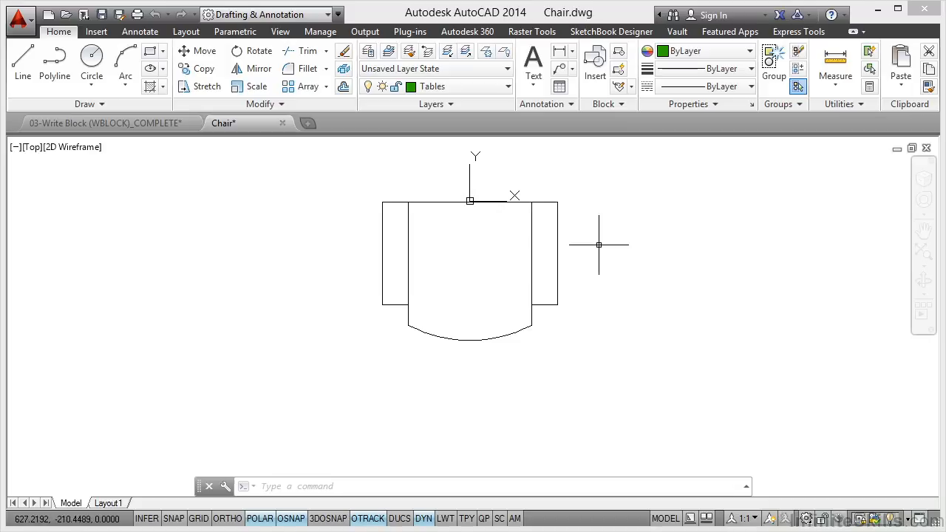
mouse_move(421, 229)
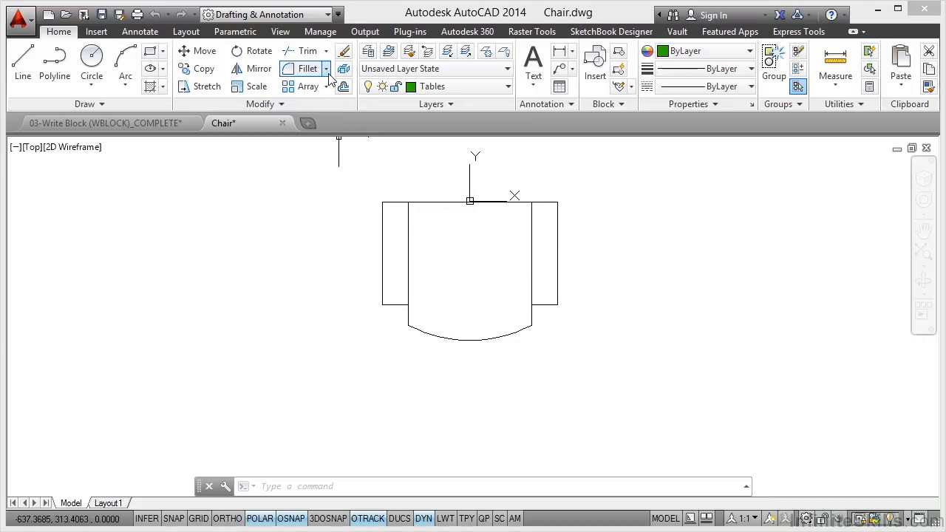
Chamfer both front armrest corners with 125 distances
left_click(326, 68)
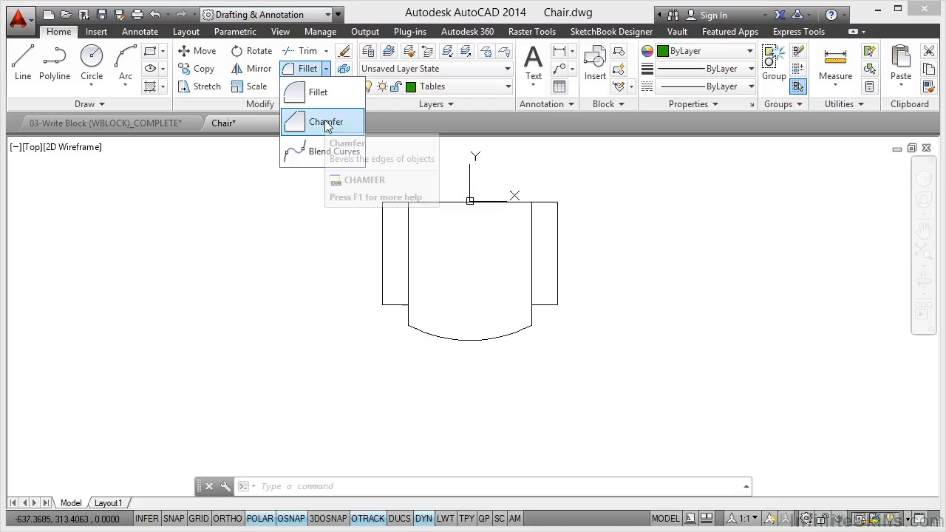
left_click(326, 122)
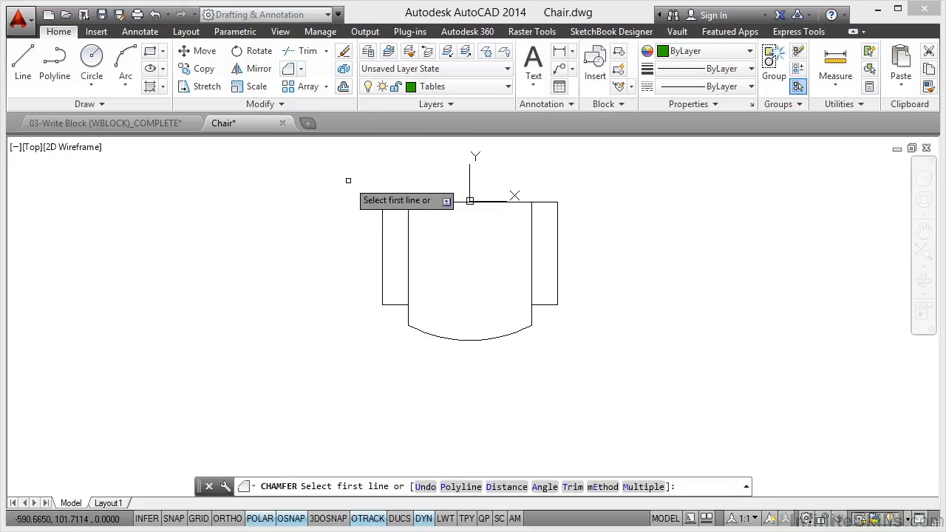
mouse_move(469, 200)
type("D")
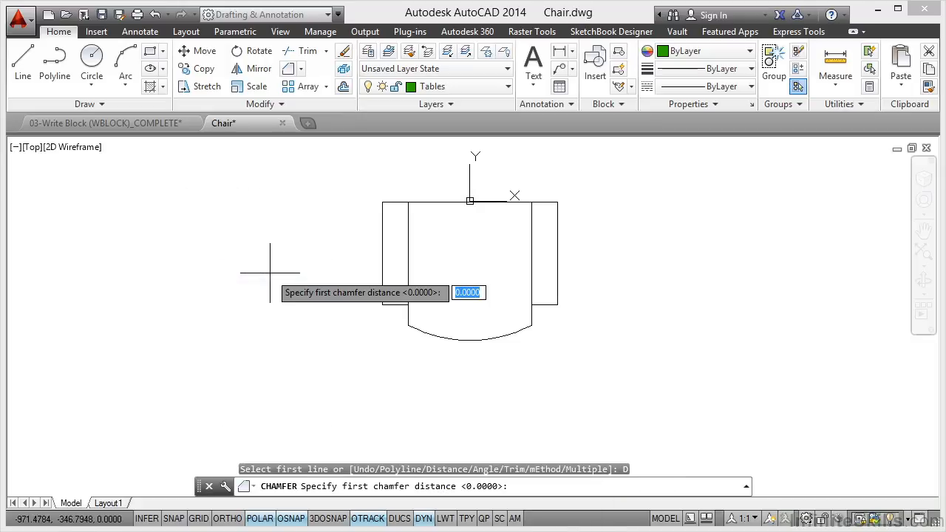
type("125")
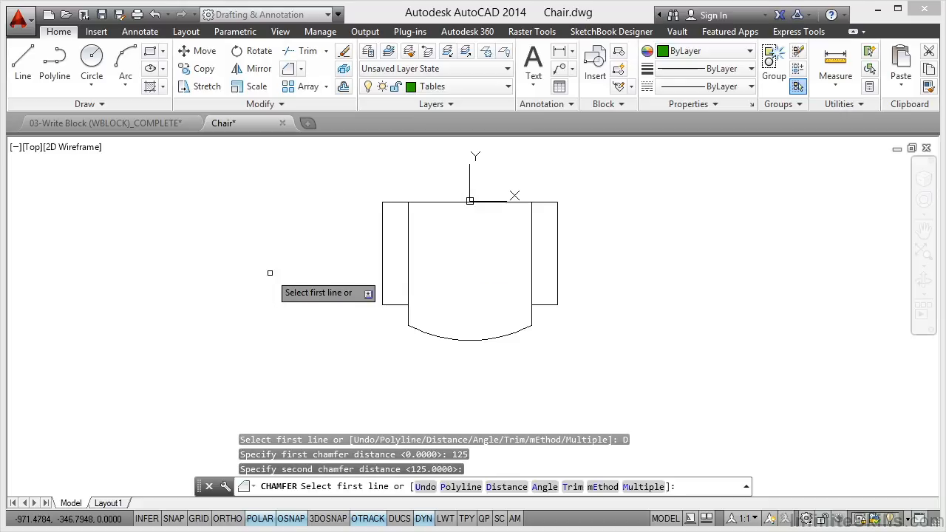
mouse_move(382, 218)
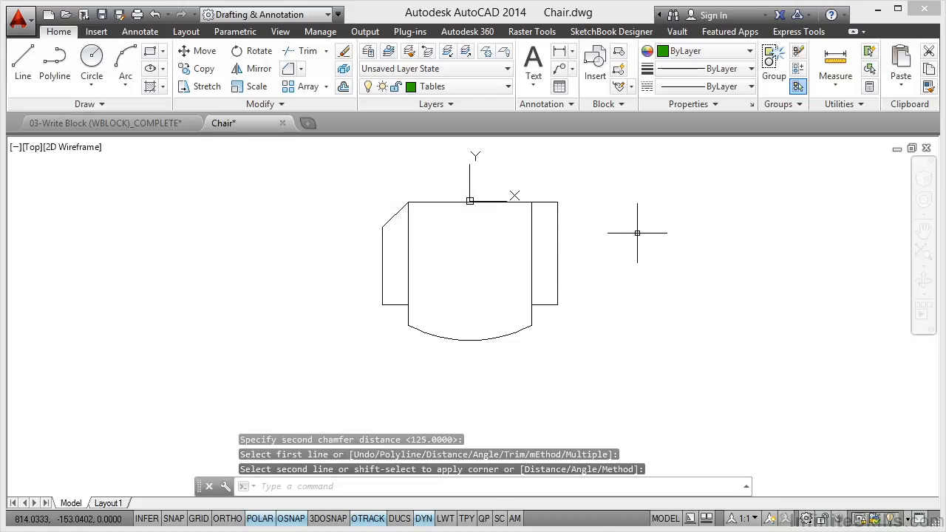
right_click(638, 232)
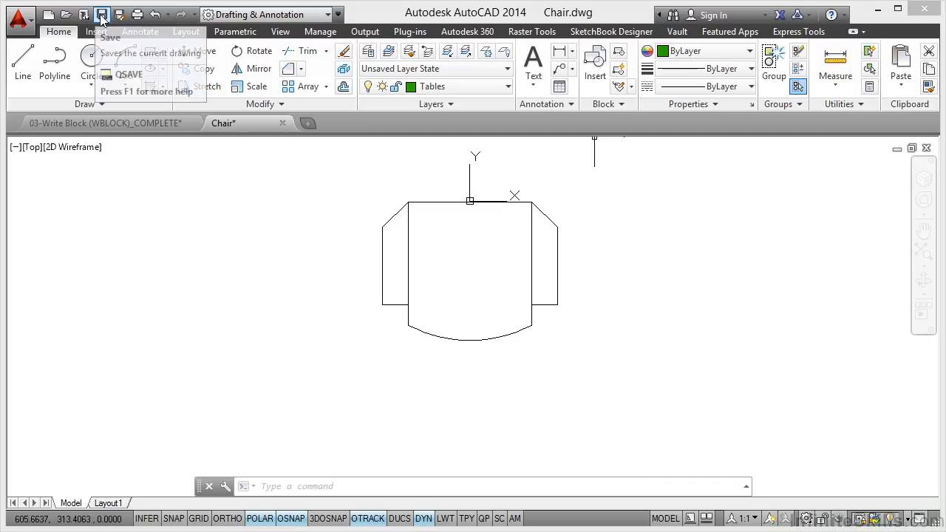
Save Chair.dwg, close it, and return to the 03-Write Block table layout
left_click(102, 15)
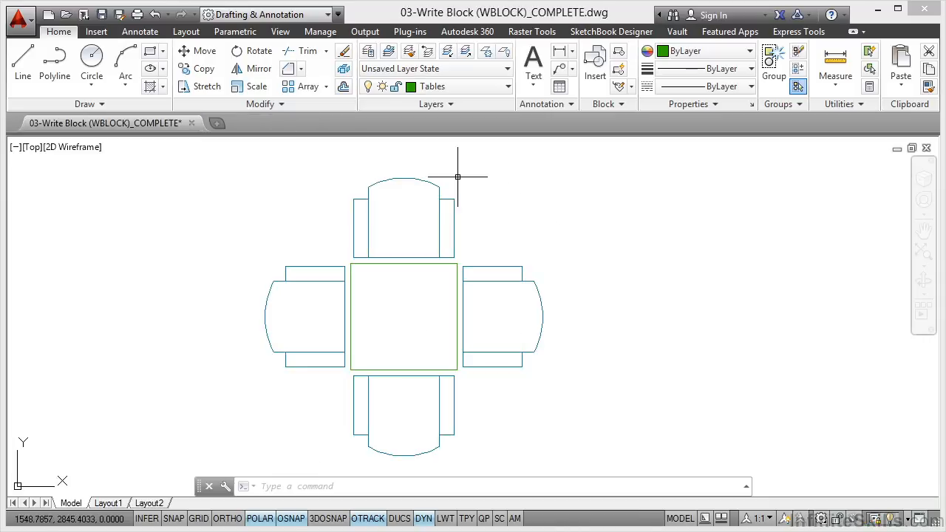
left_click(310, 316)
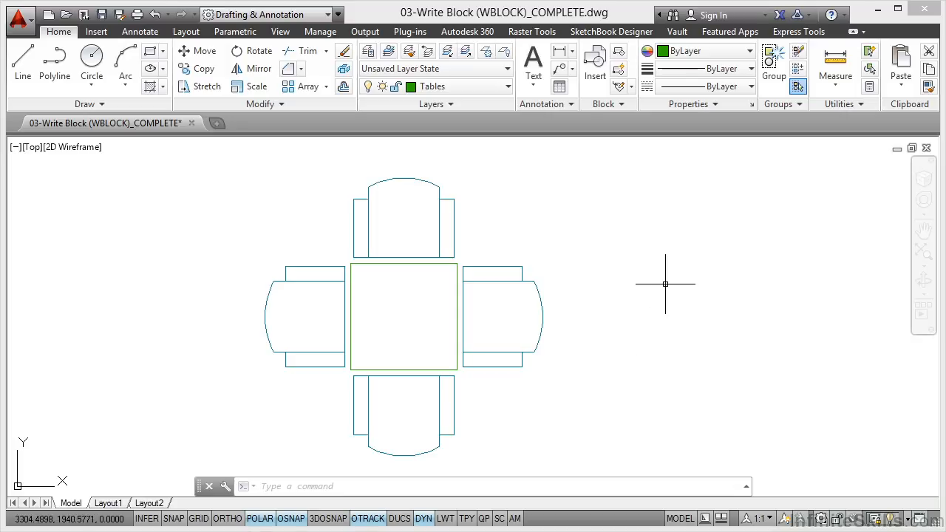
mouse_move(606, 144)
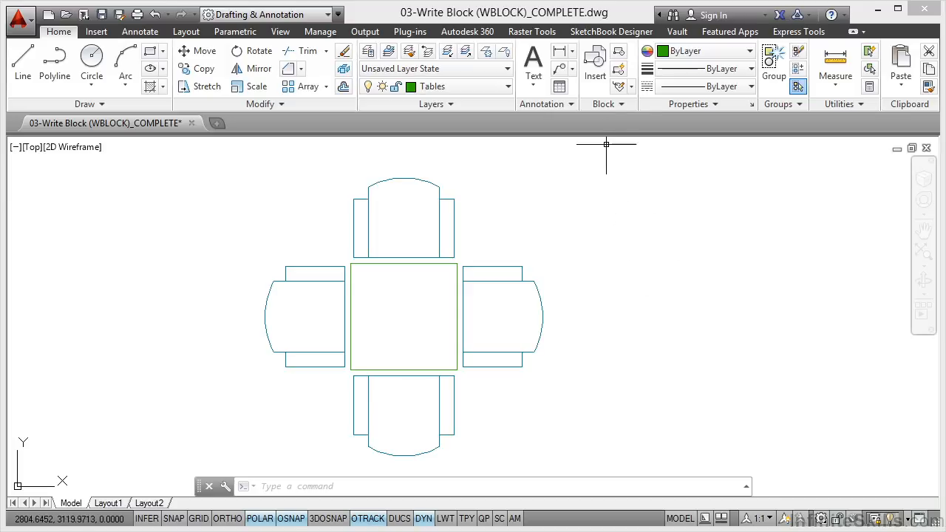
Choose Chair.dwg from 03-Content Re-use in the Insert dialog
left_click(595, 60)
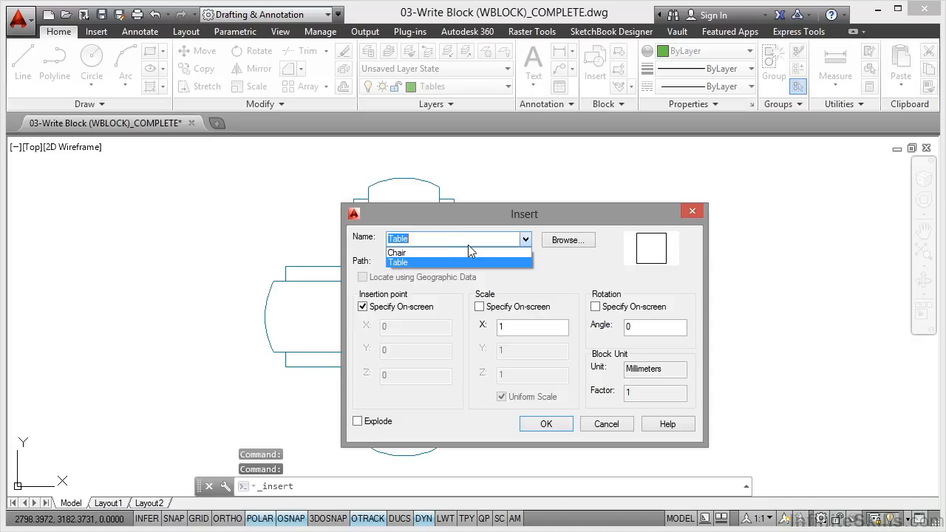
mouse_move(458, 264)
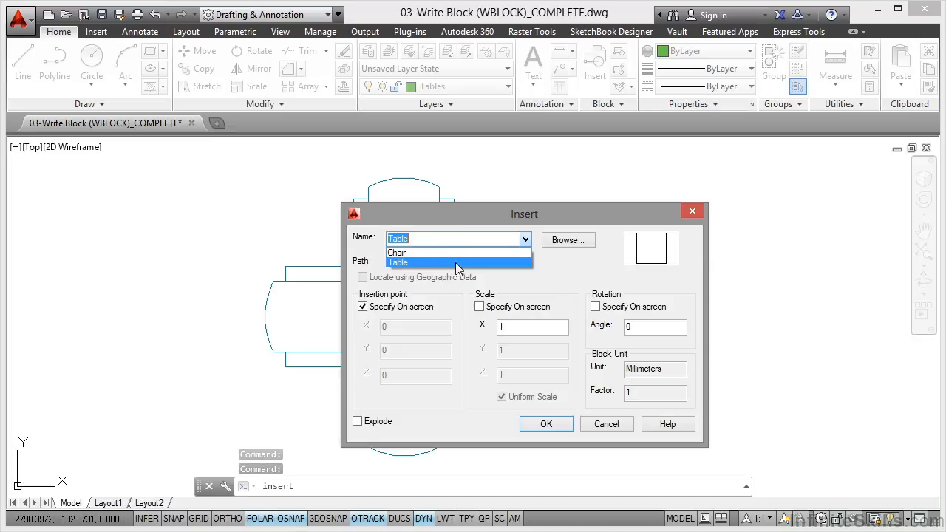
left_click(568, 240)
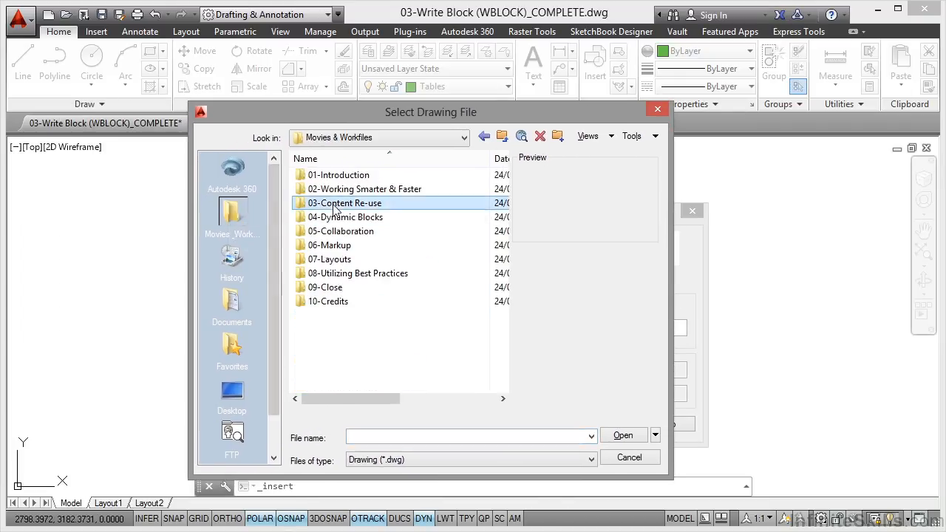
double_click(345, 203)
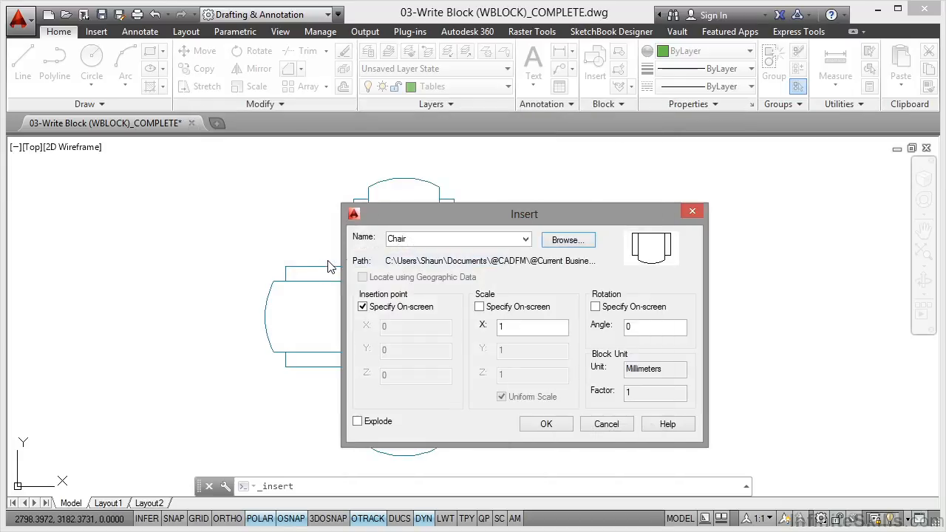
mouse_move(503, 261)
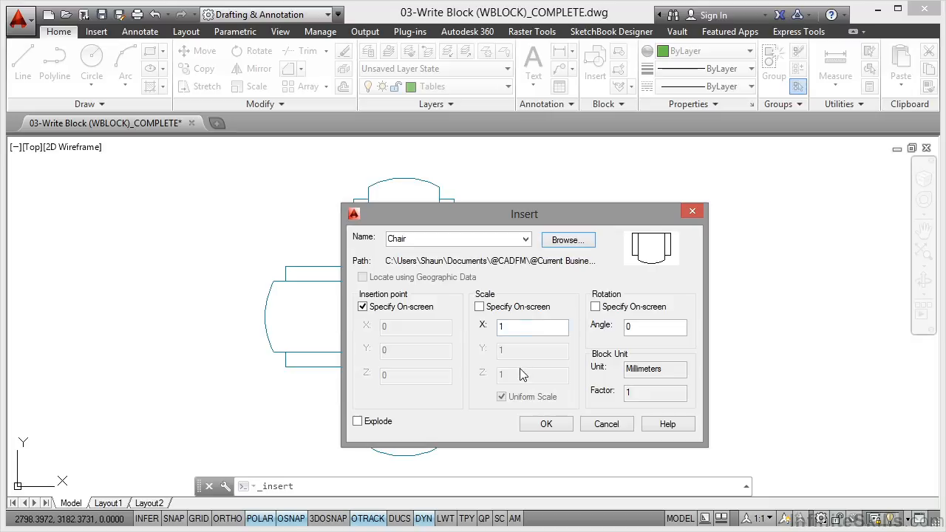
left_click(545, 424)
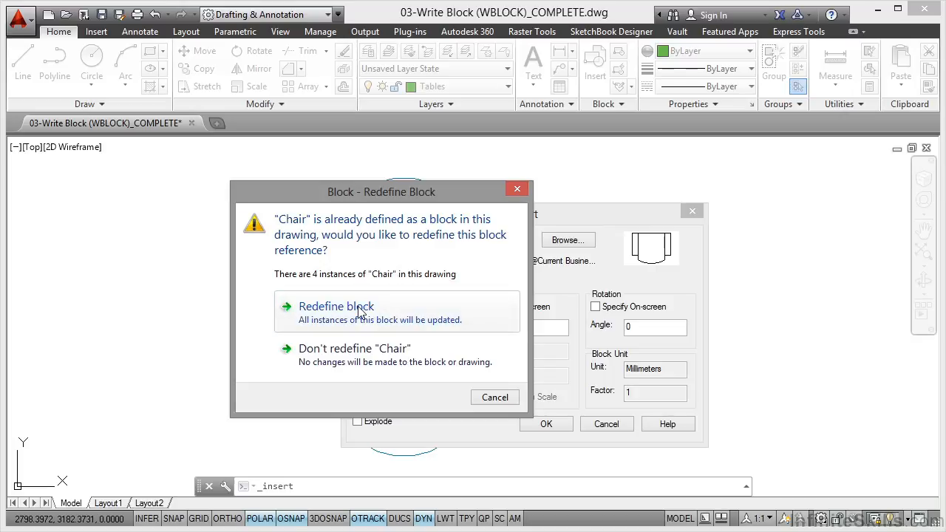
Redefine the Chair block and place the extra chair on the Chairs layer
left_click(336, 306)
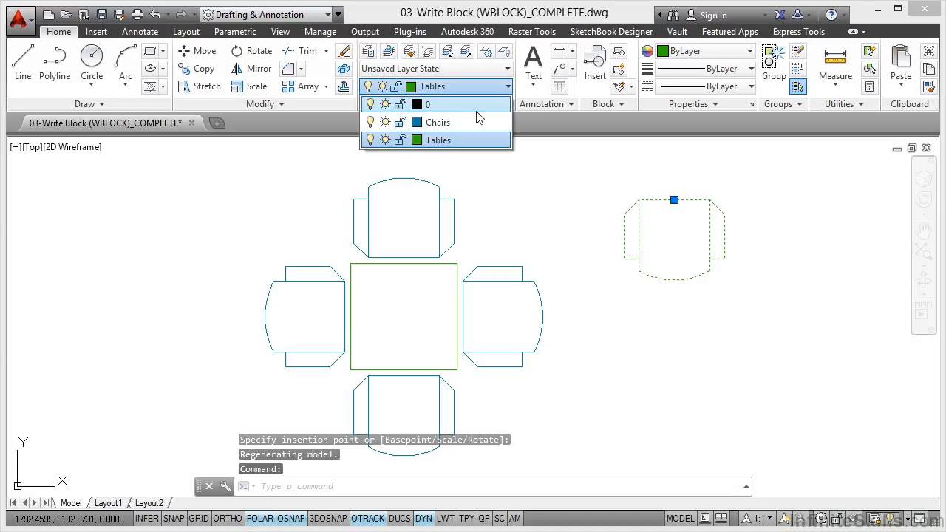
left_click(438, 122)
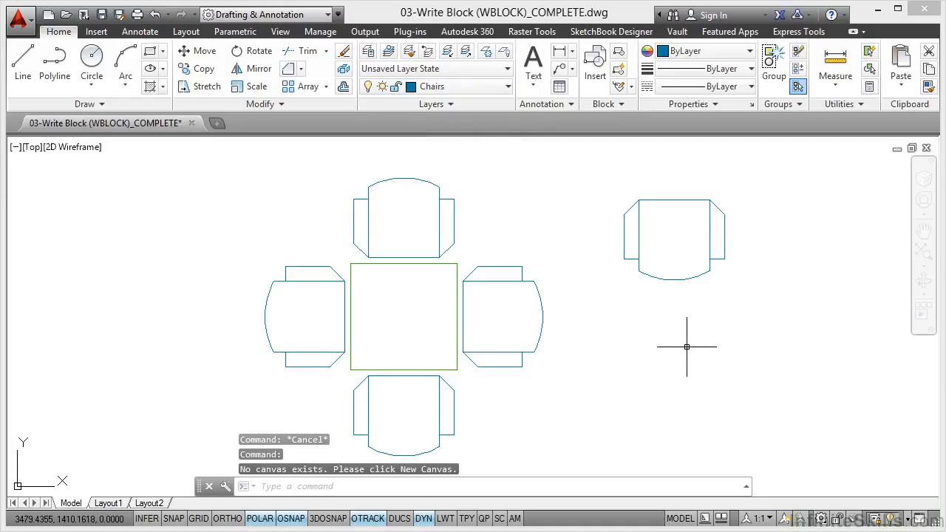
mouse_move(641, 335)
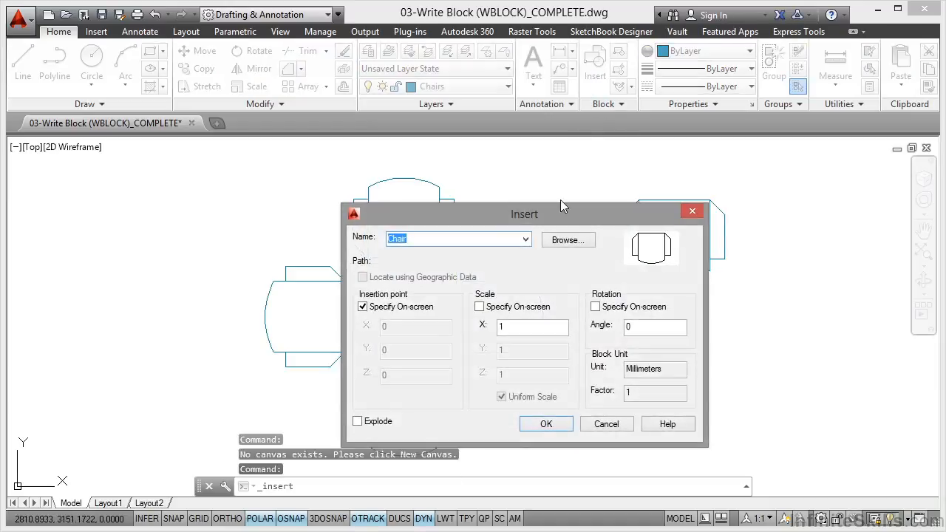
Insert another Chair block below the first extra chair
left_click(525, 239)
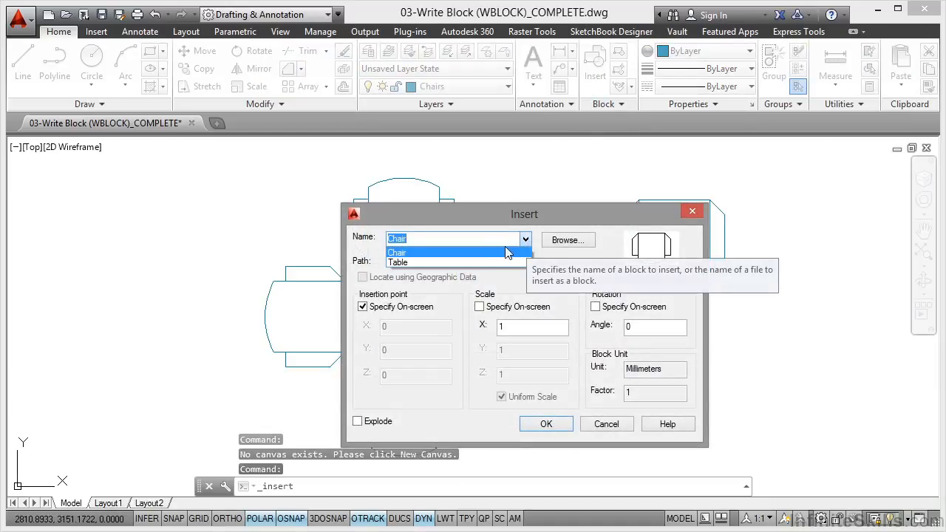
left_click(546, 423)
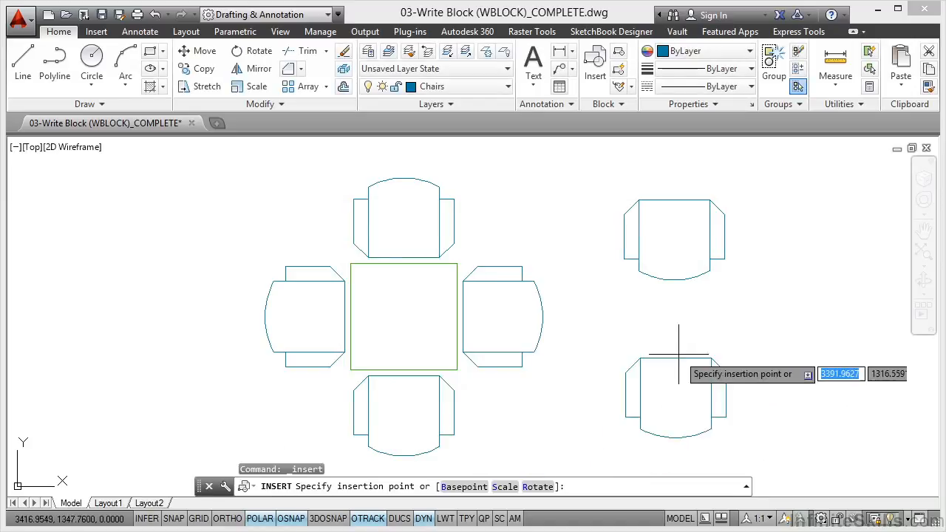
mouse_move(775, 319)
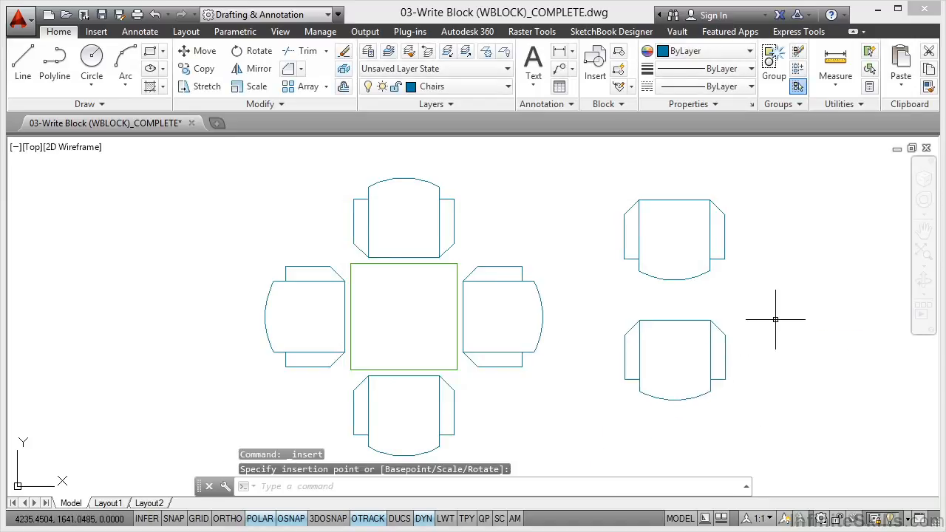
mouse_move(735, 331)
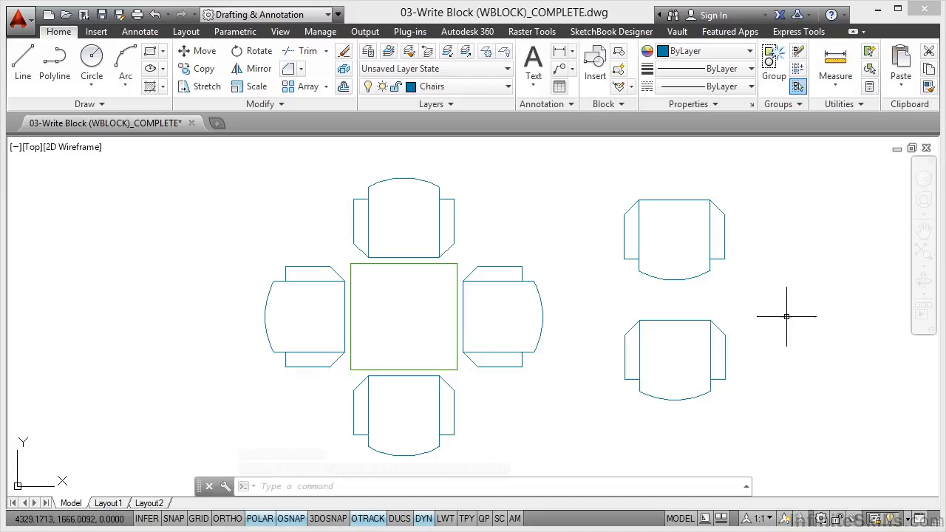
mouse_move(787, 316)
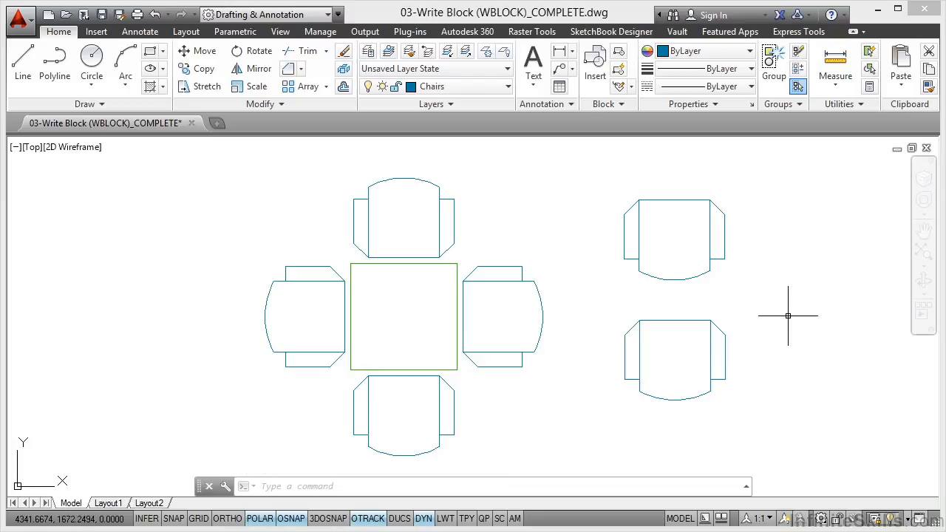